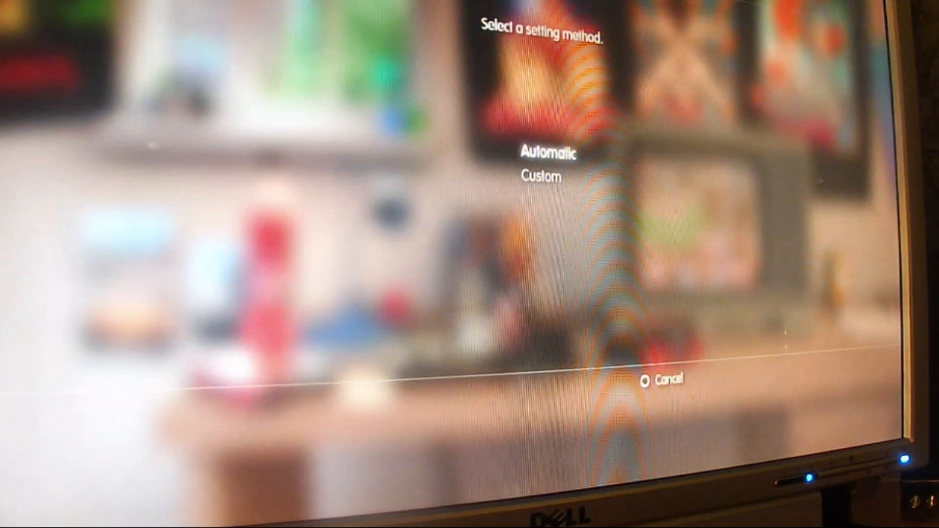
Step: Select the Automatic setting method on the 'Select a setting method' screen
{"action": "left_click", "coordinate": [663, 379]}
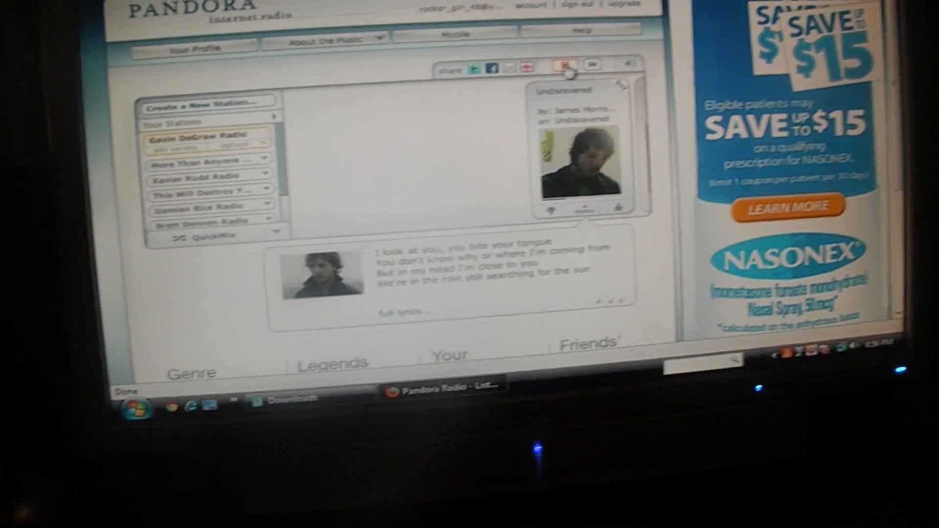
Step: Pause the currently playing Pandora station using the player controls
{"action": "left_click", "coordinate": [572, 84]}
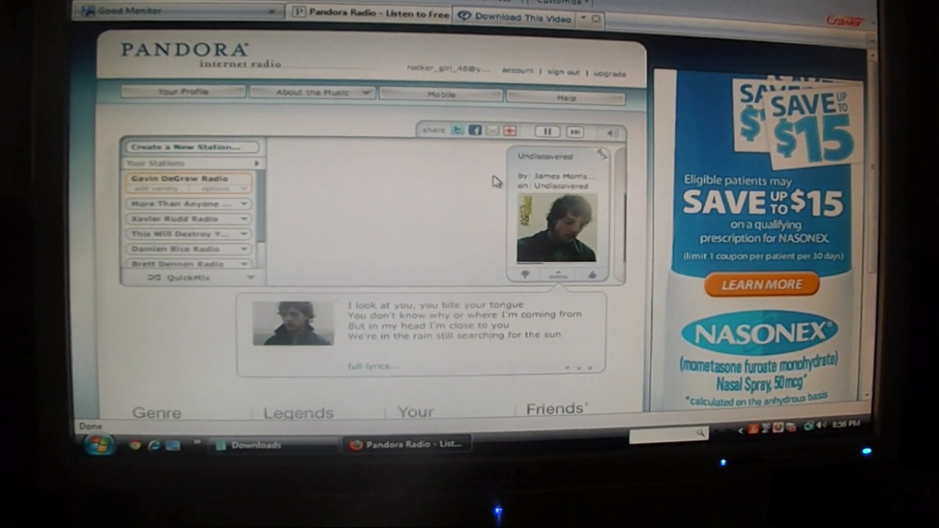
{"action": "left_click", "coordinate": [545, 131]}
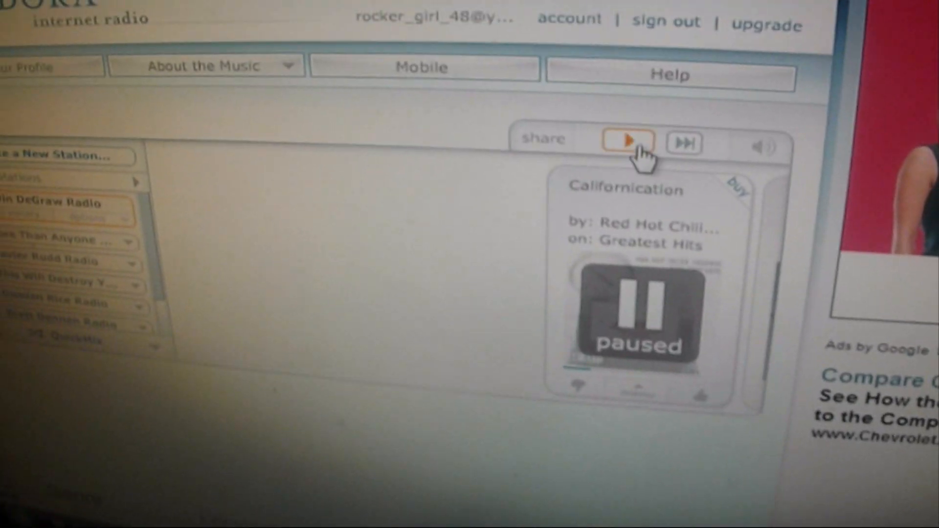